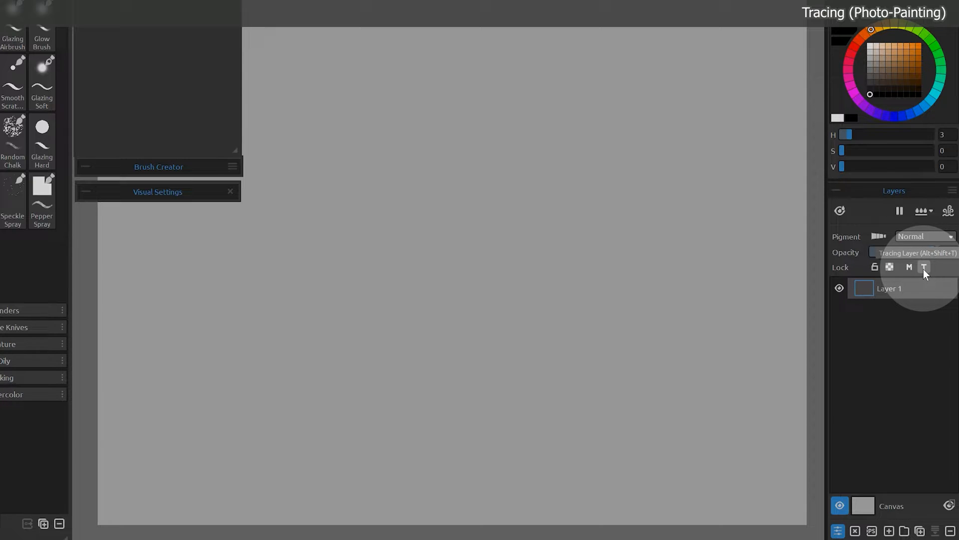
Import the skull photo from File > Import Image as a new layer above Layer 1
left_click(20, 34)
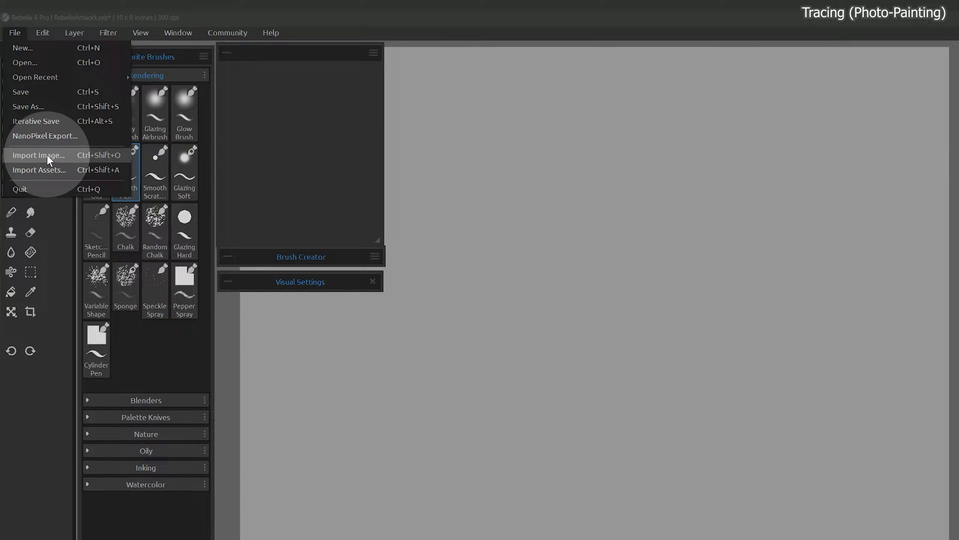
left_click(40, 155)
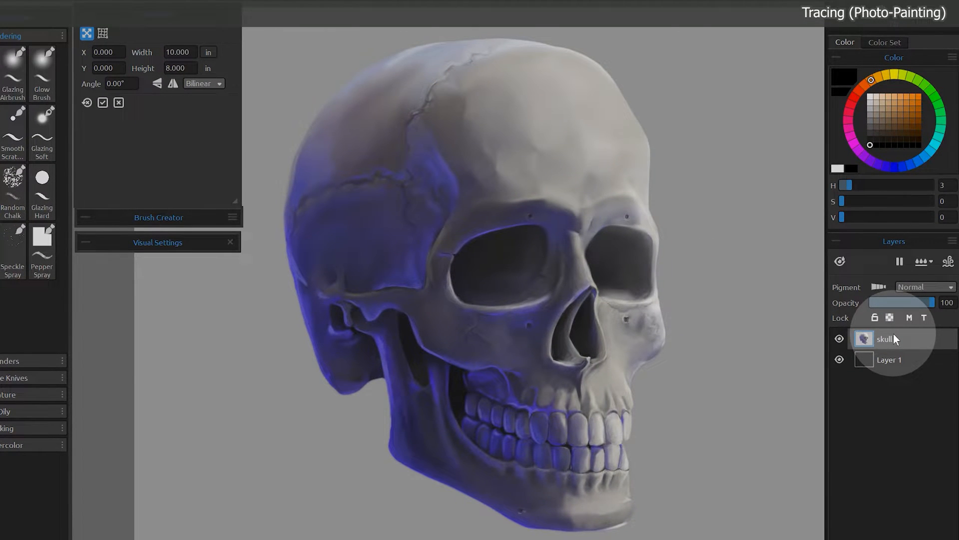
Toggle the skull layer to a locked tracing layer and select Layer 1 for painting
left_click(924, 318)
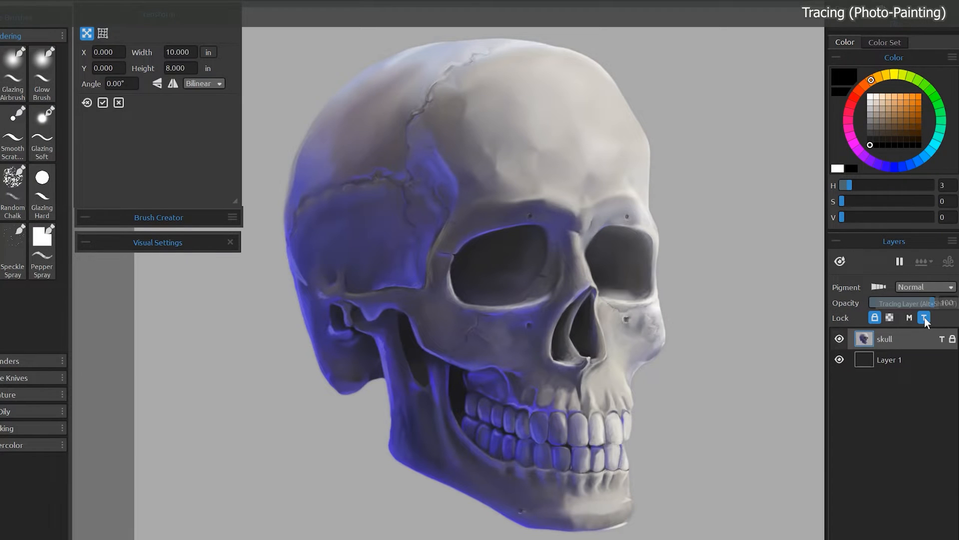
mouse_move(892, 367)
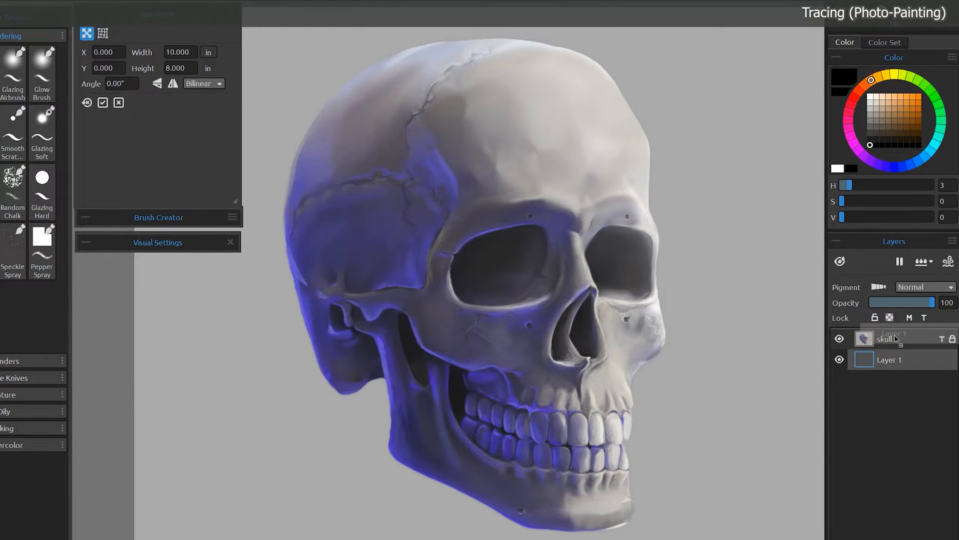
left_click(890, 358)
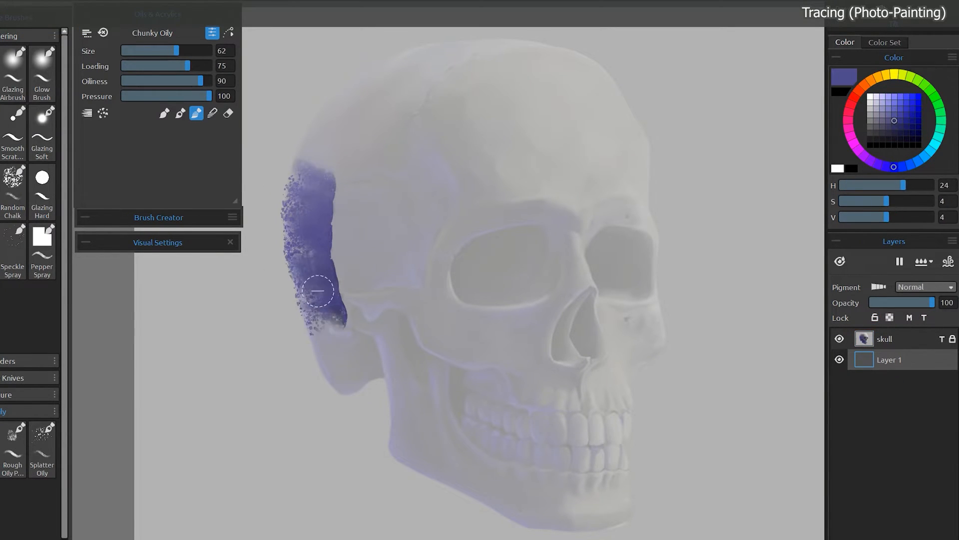
Paint Chunky Oily blue strokes along the skull's back and jaw, and grey around its right edge
left_click_drag(318, 291, 450, 450)
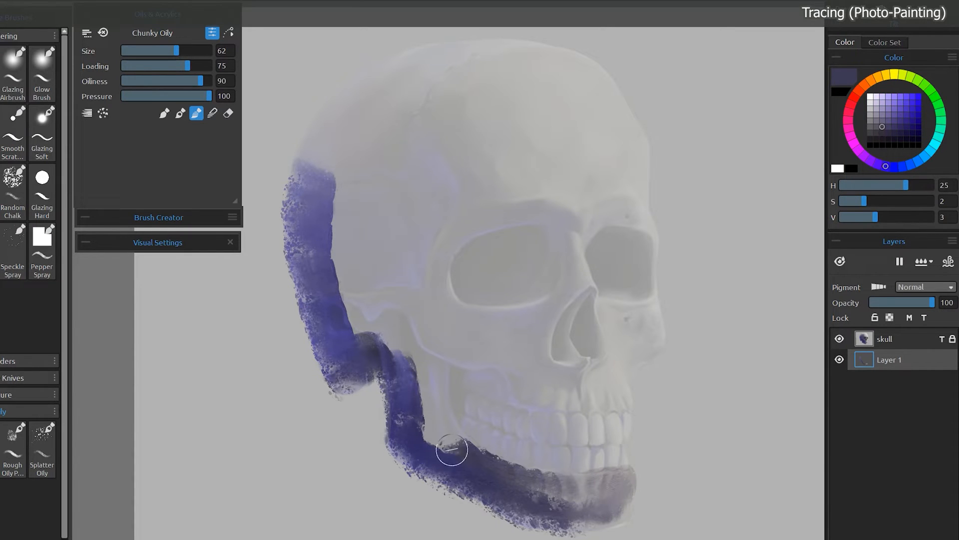
left_click_drag(451, 451, 394, 300)
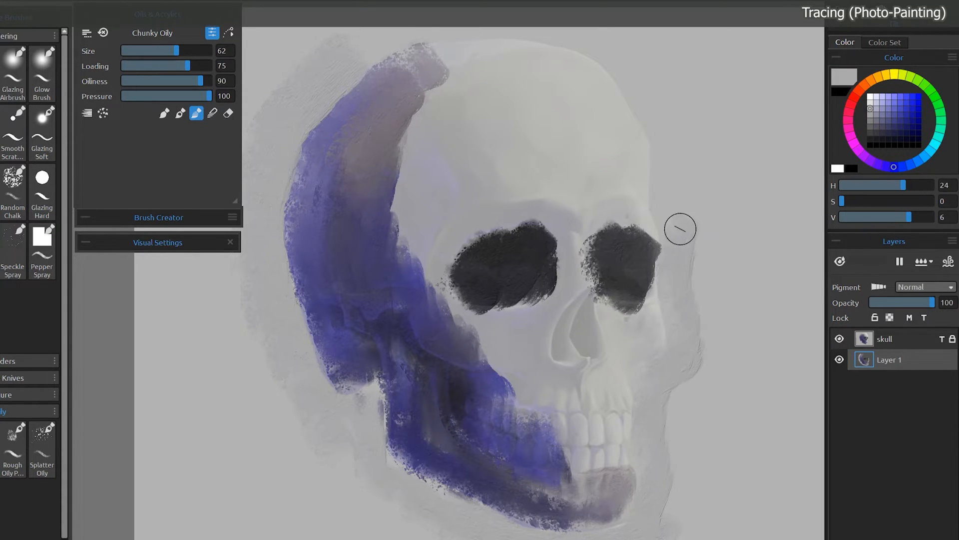
left_click_drag(680, 230, 570, 143)
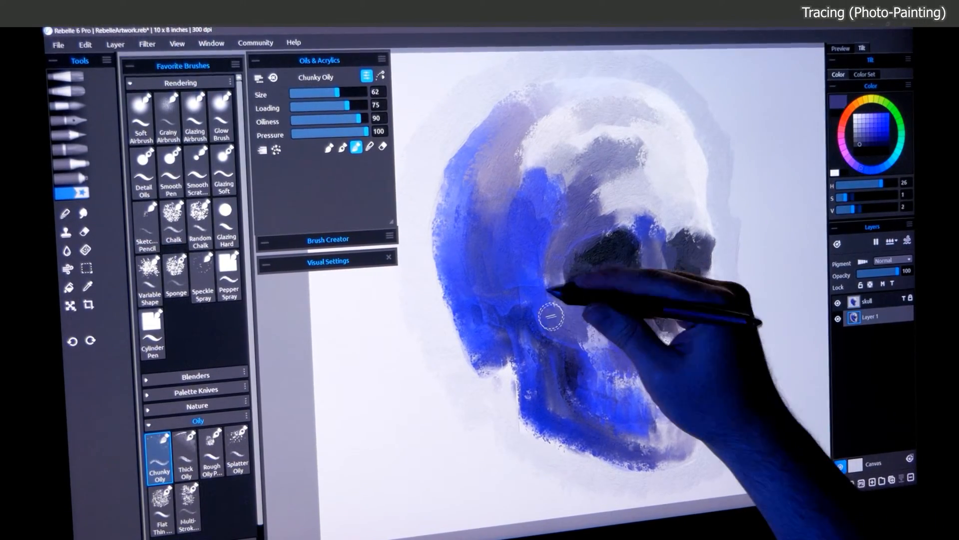
Add more blue Chunky Oily paint across the side of the skull
left_click_drag(550, 312, 673, 386)
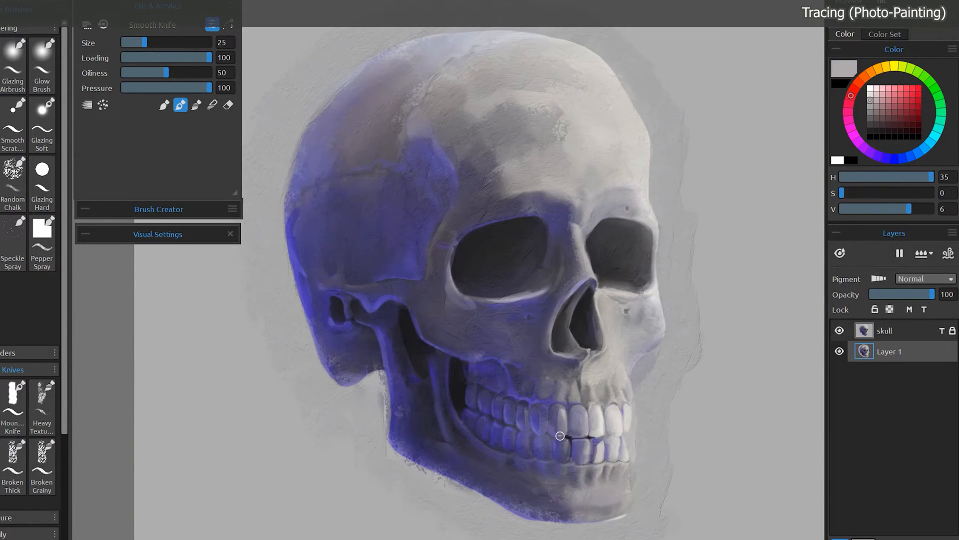
Hide the skull photo layer and select the Spatter 4 watercolor brush
left_click(840, 330)
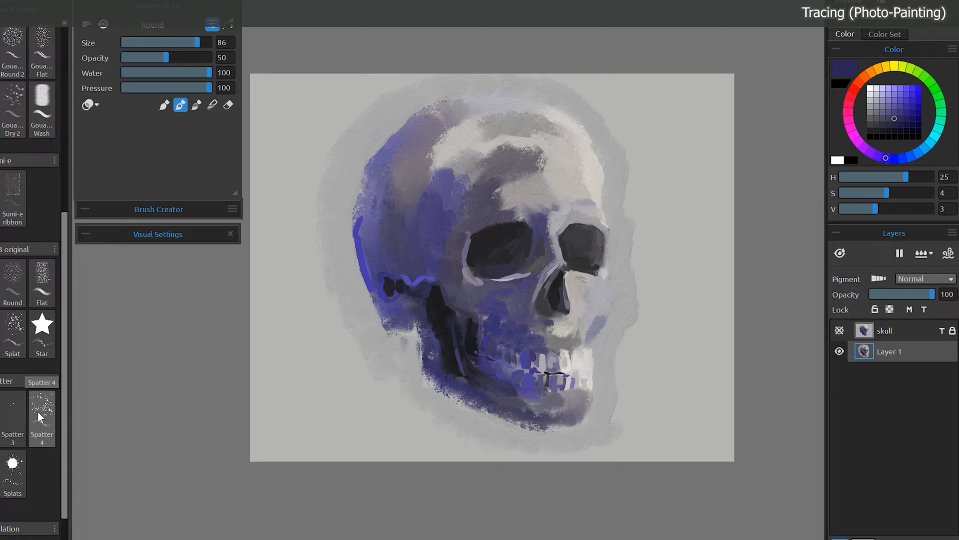
left_click(42, 416)
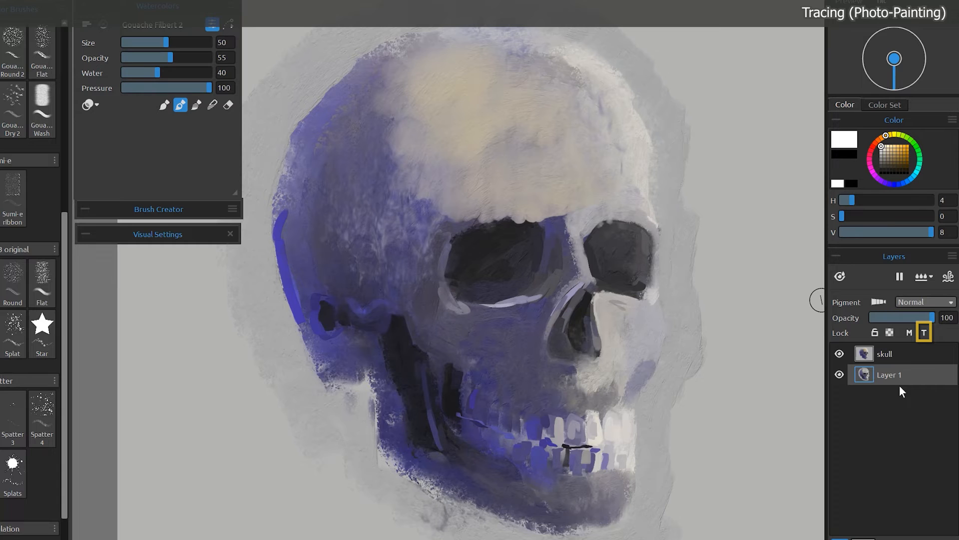
Lower Layer 1's opacity to 8 with the Layers panel slider
left_click_drag(943, 317, 876, 318)
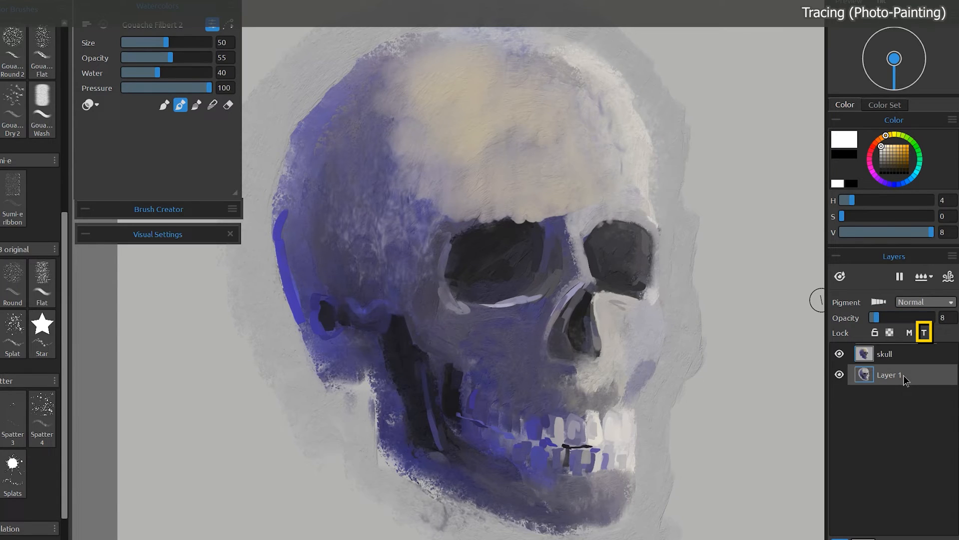